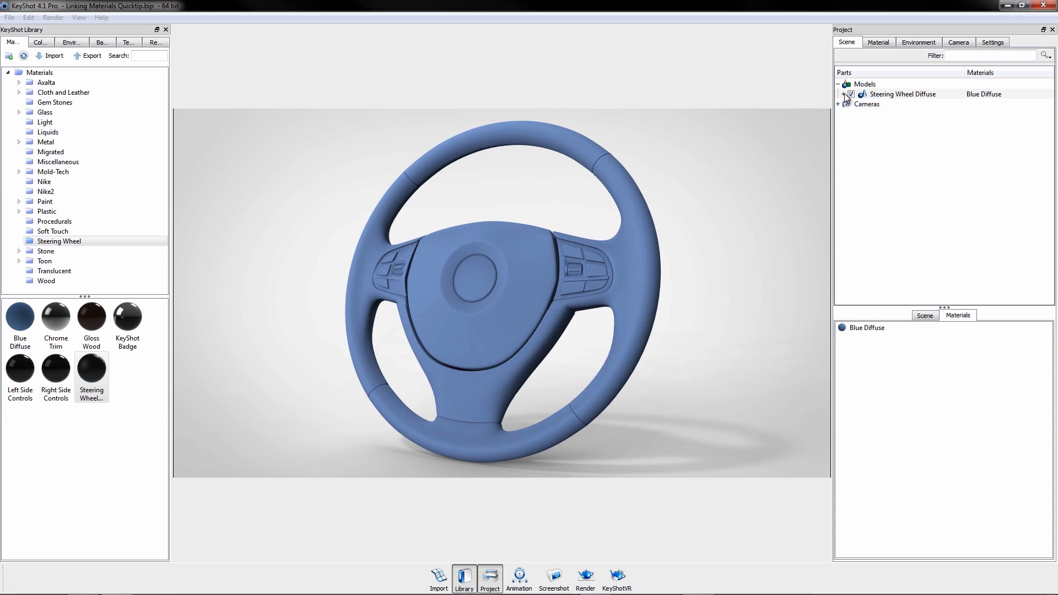
Expand the Steering Wheel Diffuse model tree to list every Blue Diffuse part.
{"action": "left_click", "coordinate": [845, 94]}
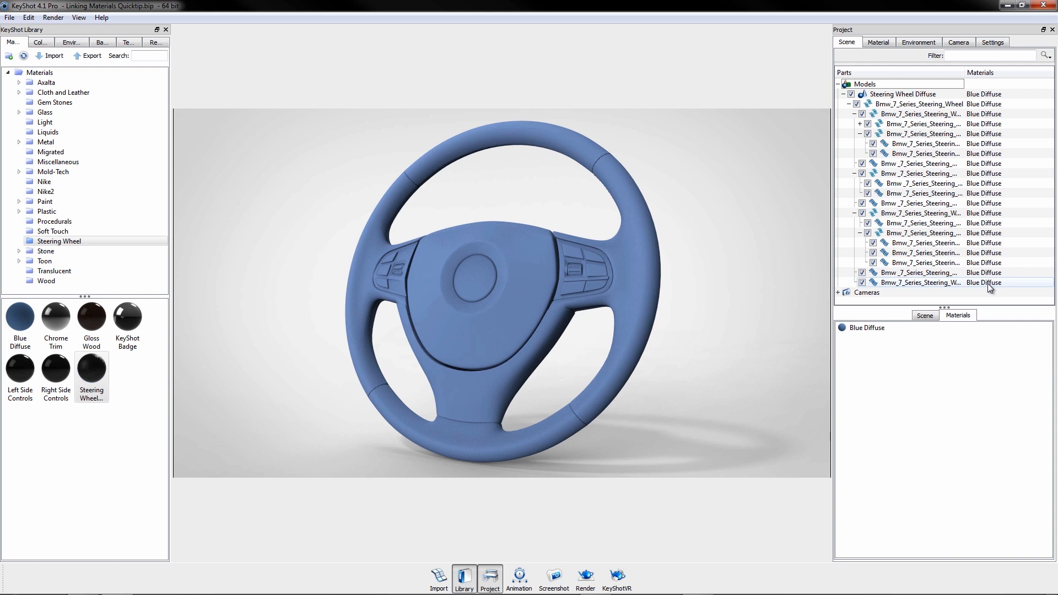
{"action": "mouse_move", "coordinate": [577, 281]}
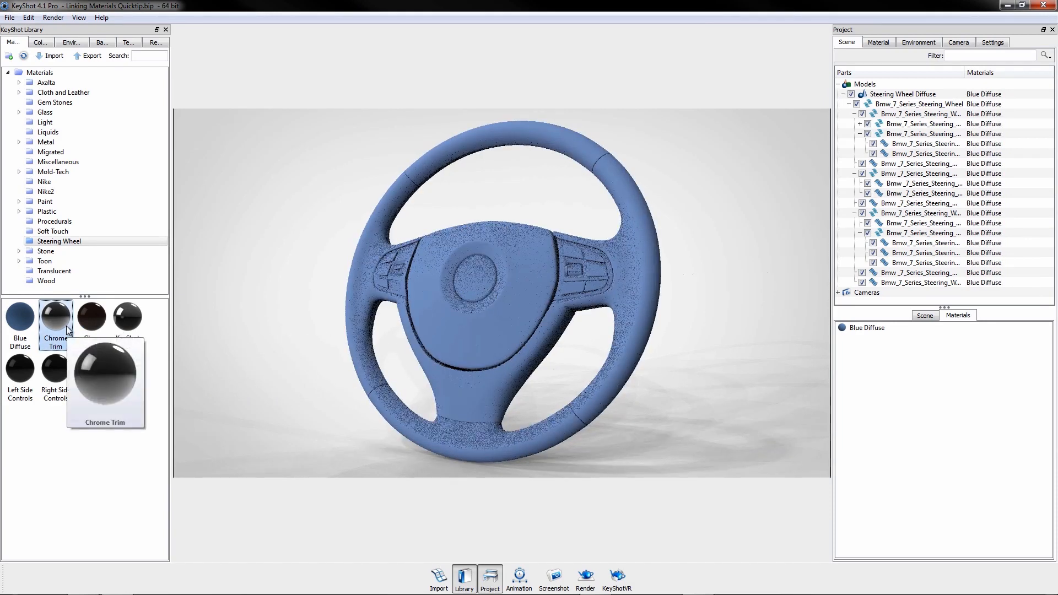
{"action": "mouse_move", "coordinate": [470, 388]}
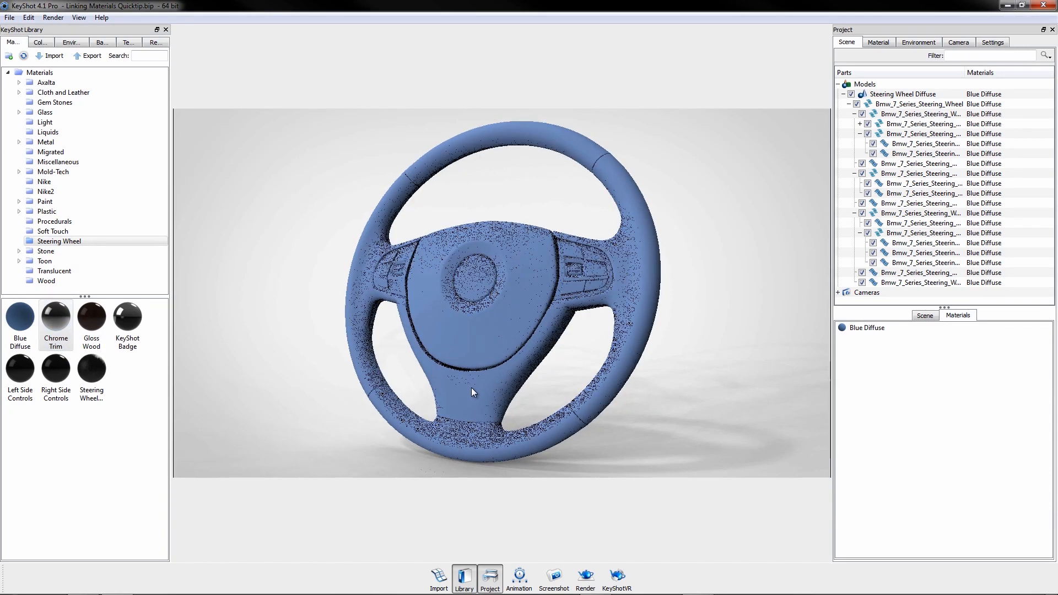
Unlink the lower spoke part's material from the rest of the wheel.
{"action": "right_click", "coordinate": [473, 393]}
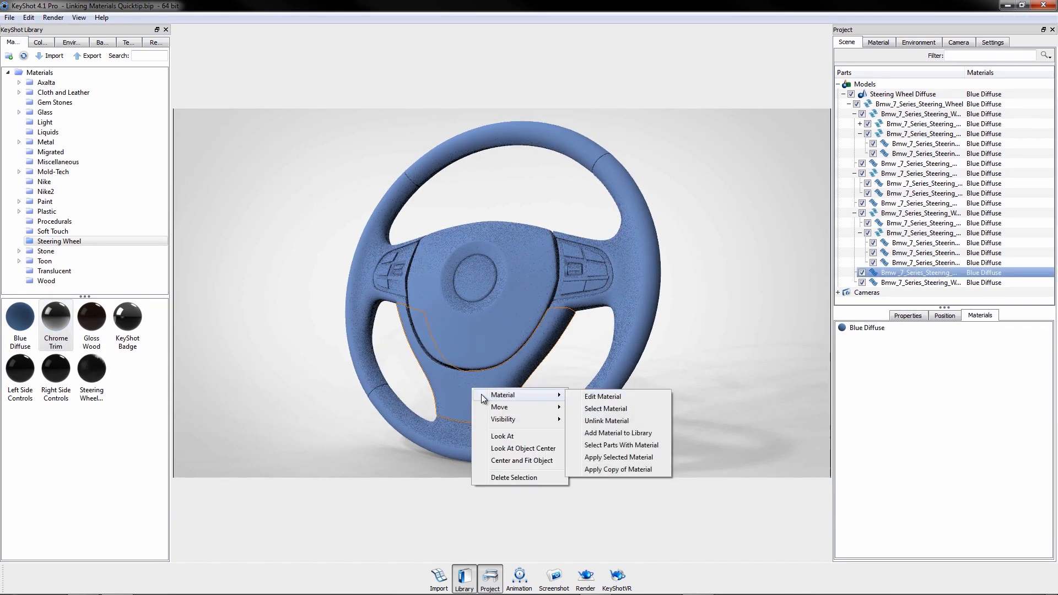
{"action": "mouse_move", "coordinate": [802, 317]}
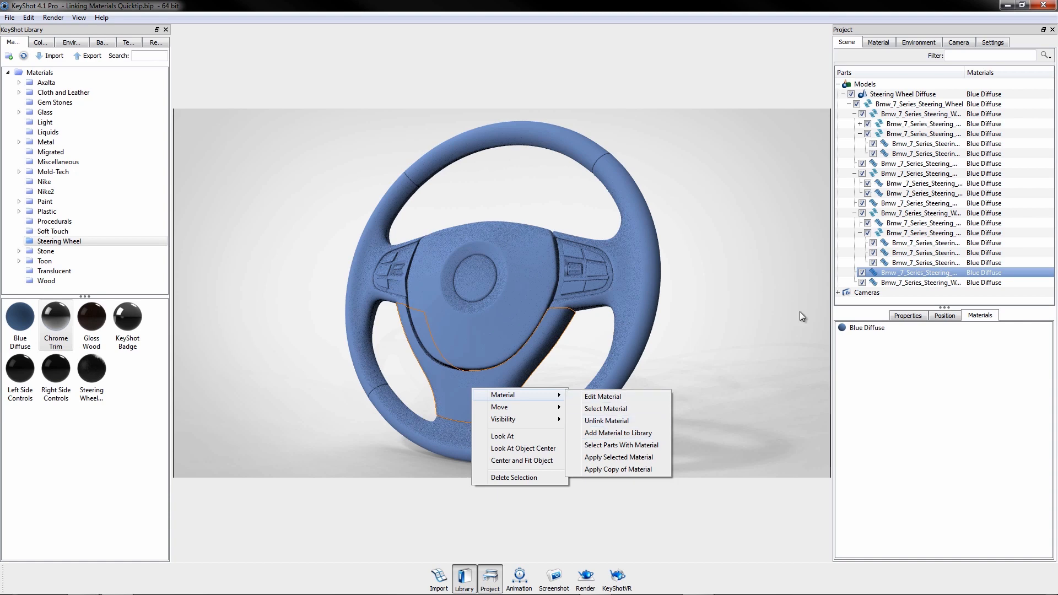
{"action": "right_click", "coordinate": [917, 273]}
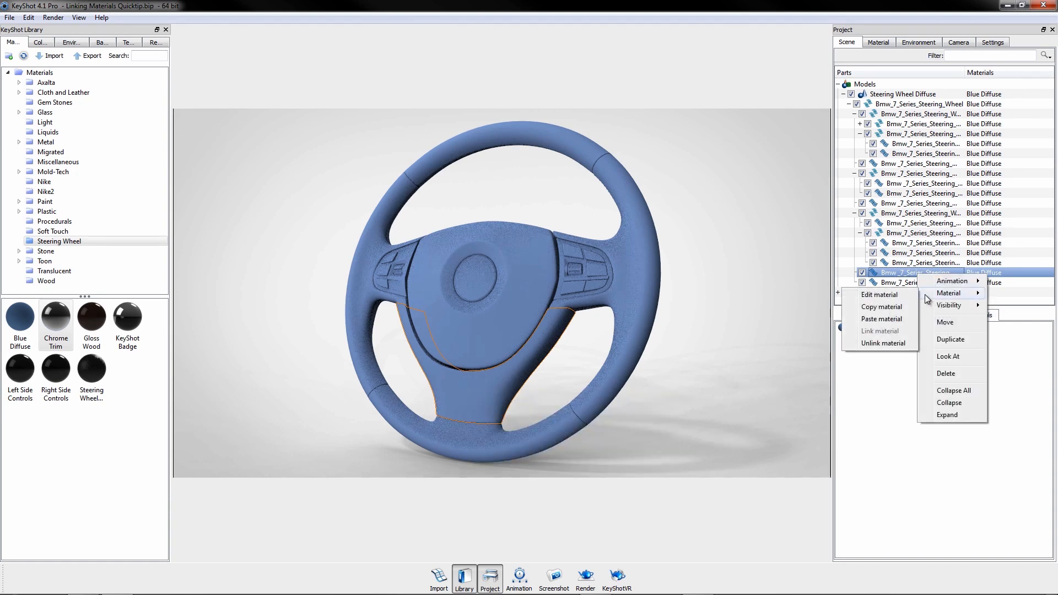
{"action": "left_click", "coordinate": [952, 340]}
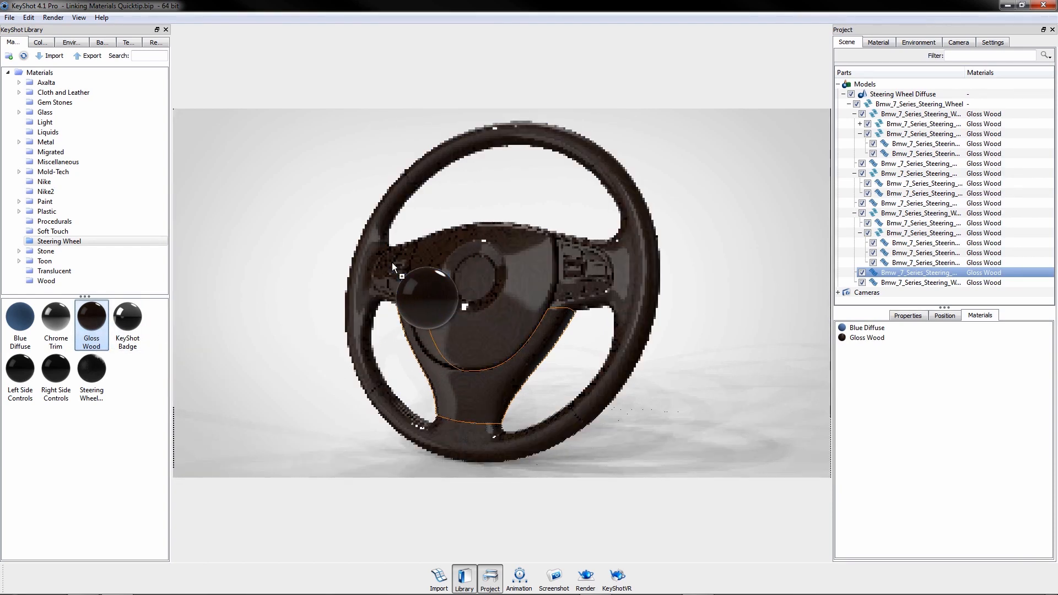
Apply Gloss Wood to the lower spoke alone and copy that material.
{"action": "double_click", "coordinate": [20, 317]}
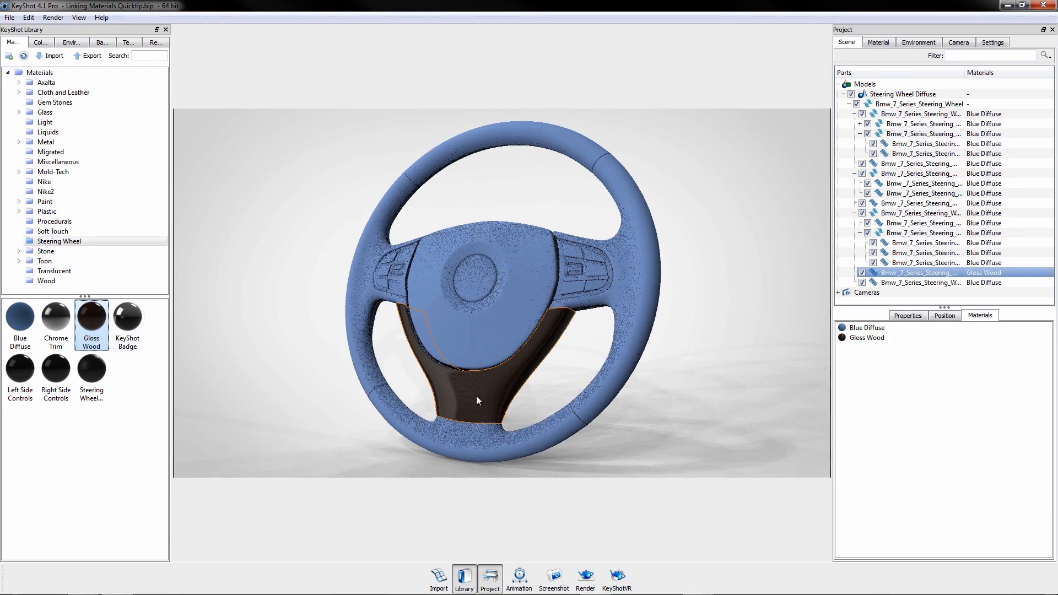
{"action": "left_click", "coordinate": [907, 315]}
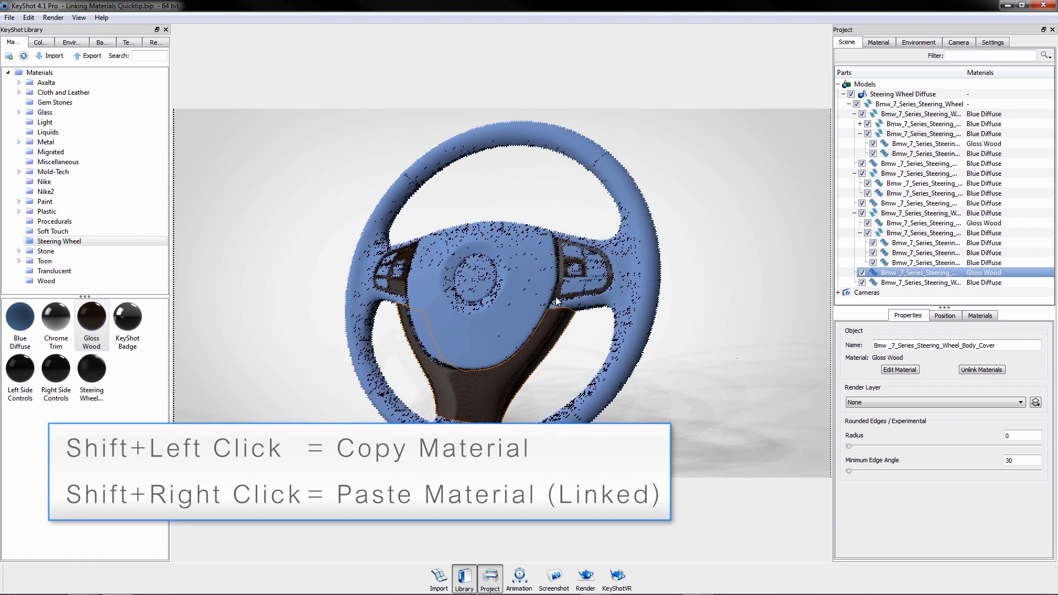
{"action": "left_click", "coordinate": [981, 316]}
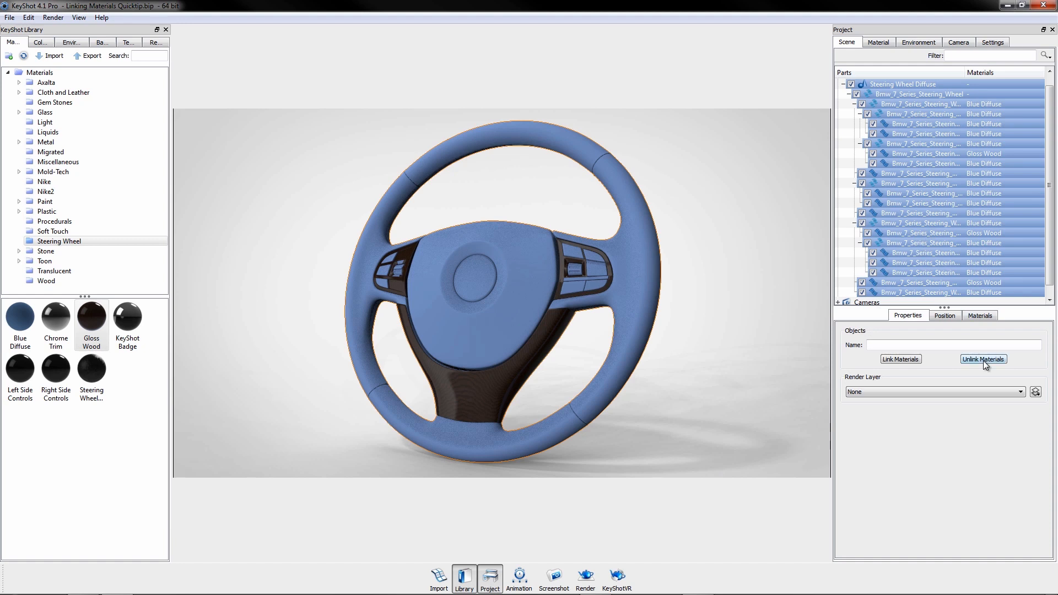
Unlink materials across all selected wheel parts so each gets its own copy.
{"action": "left_click", "coordinate": [983, 359]}
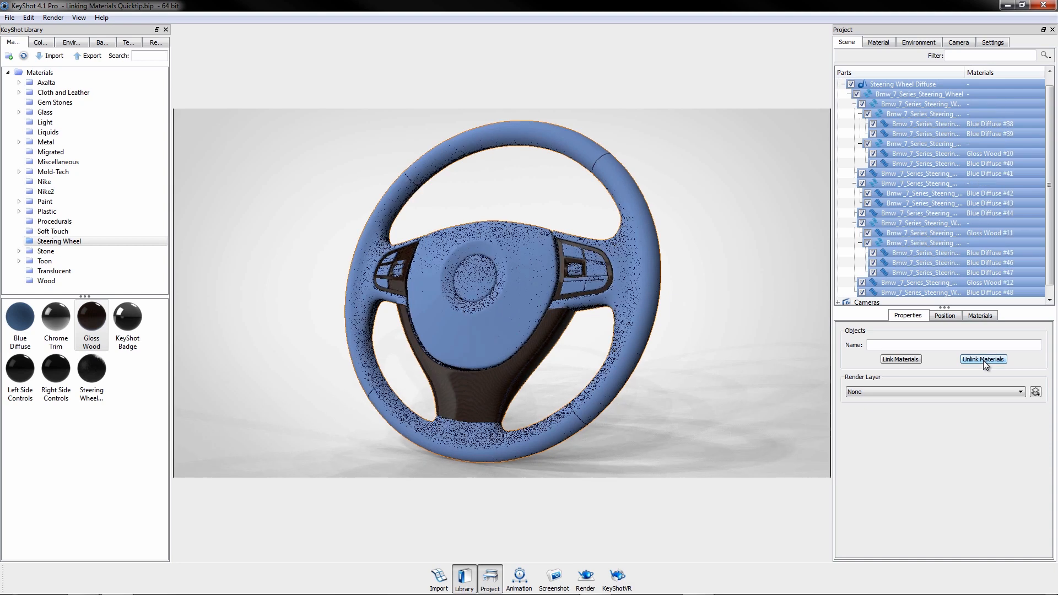
{"action": "left_click", "coordinate": [983, 359]}
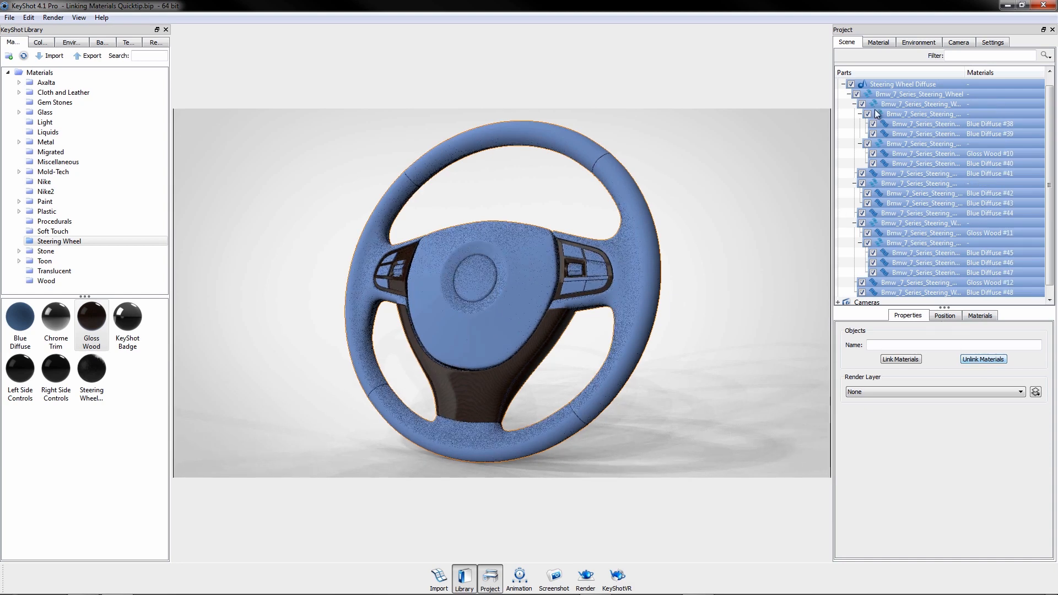
{"action": "left_click", "coordinate": [900, 84]}
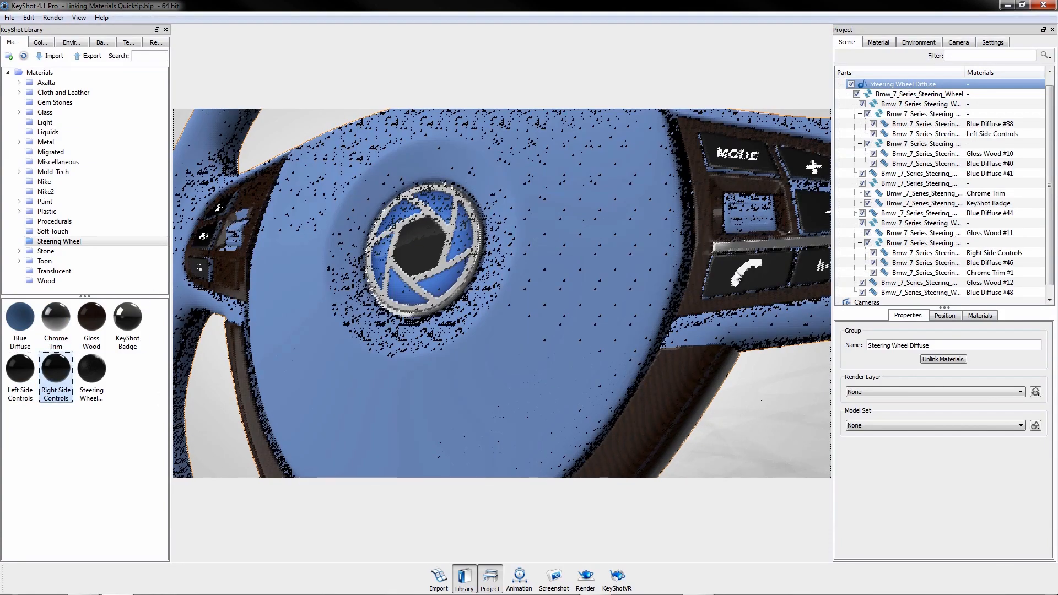
Pick the Right Side Controls material from the library.
{"action": "left_click", "coordinate": [980, 315]}
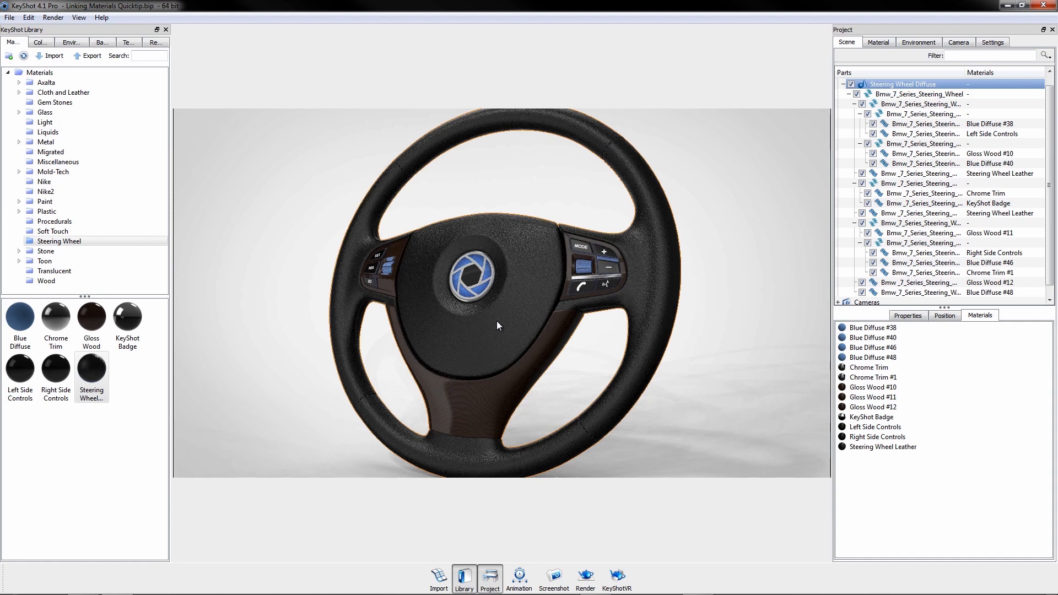
Link the wood and chrome duplicates into shared materials, then locate the leather part.
{"action": "left_click", "coordinate": [877, 387]}
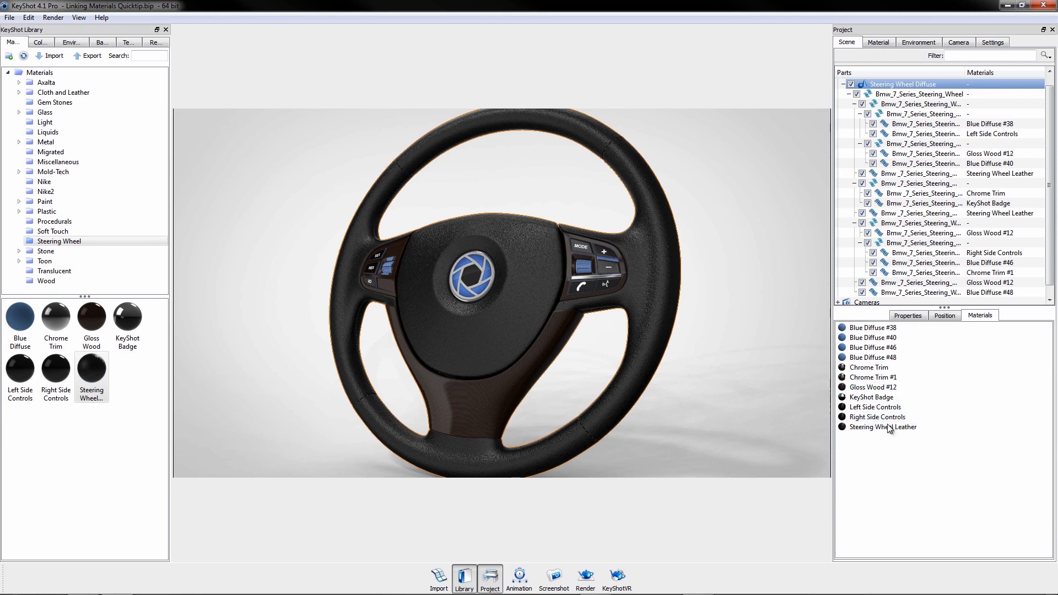
{"action": "right_click", "coordinate": [869, 368]}
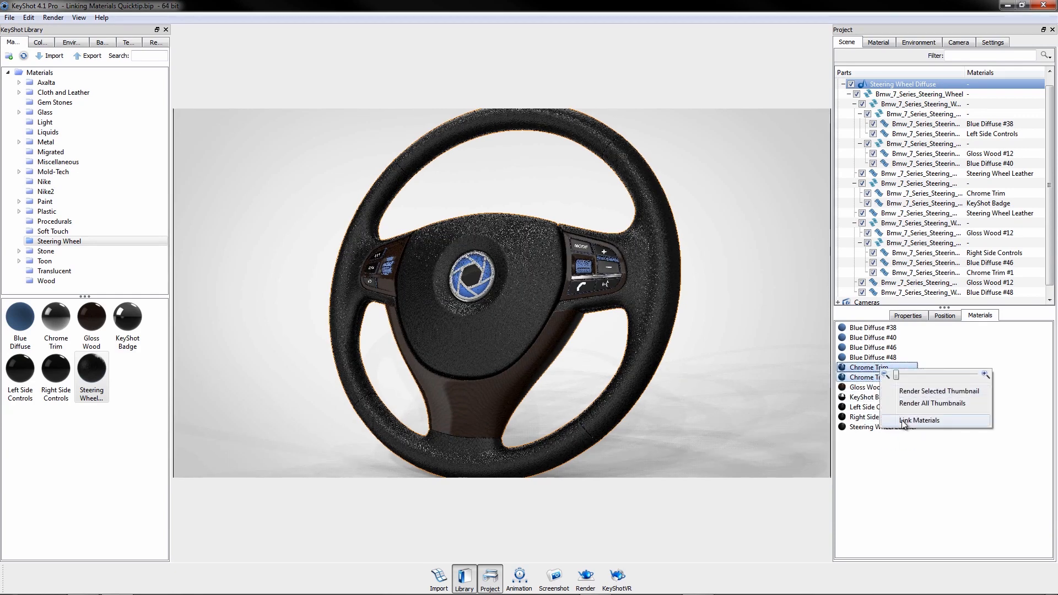
{"action": "left_click", "coordinate": [917, 421]}
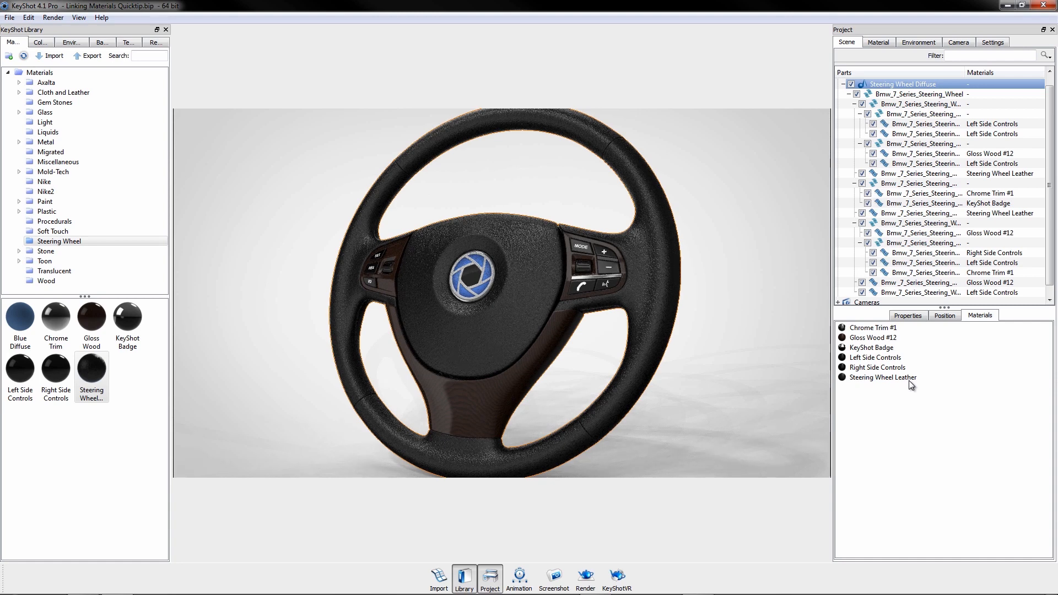
{"action": "left_click", "coordinate": [925, 213]}
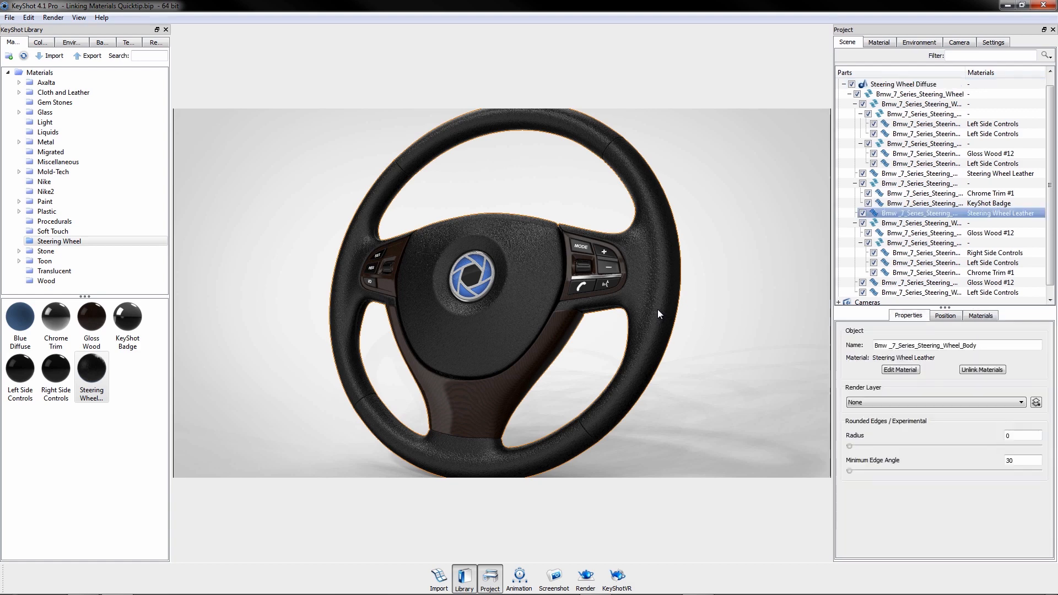